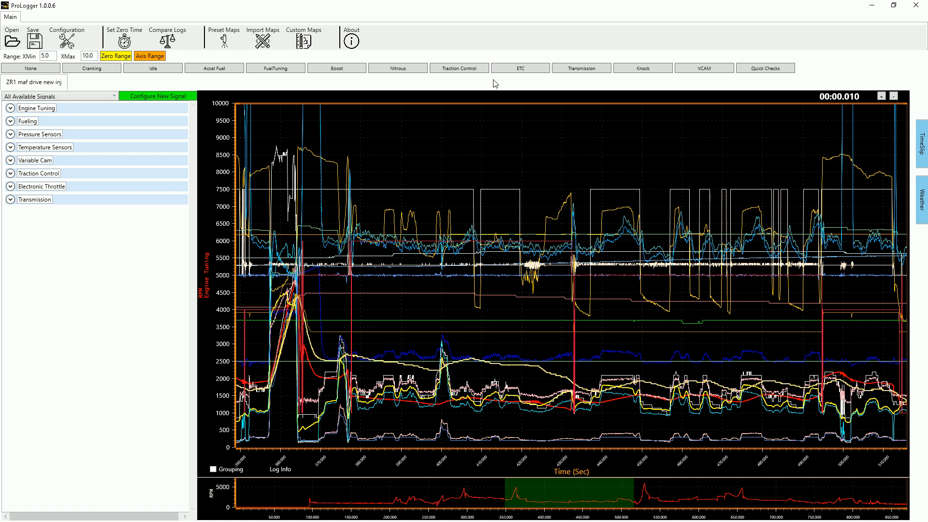
mouse_move(474, 155)
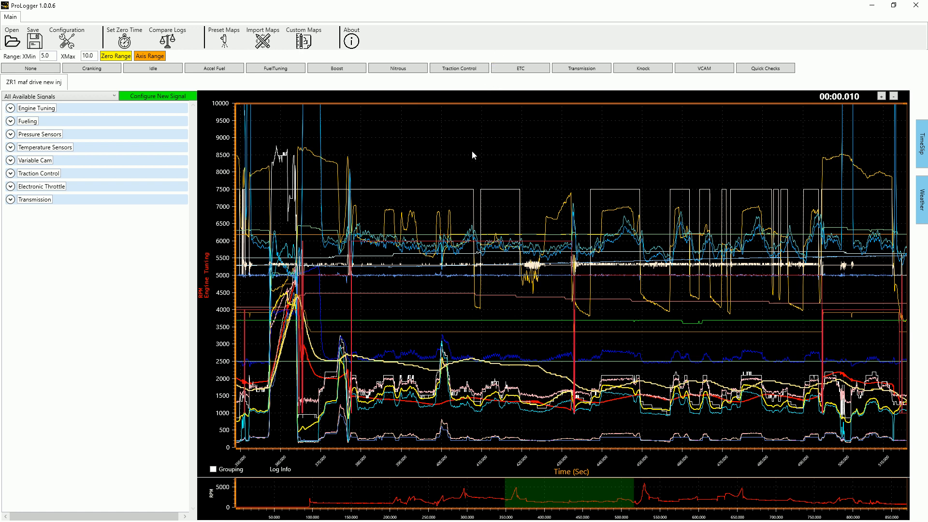
mouse_move(441, 144)
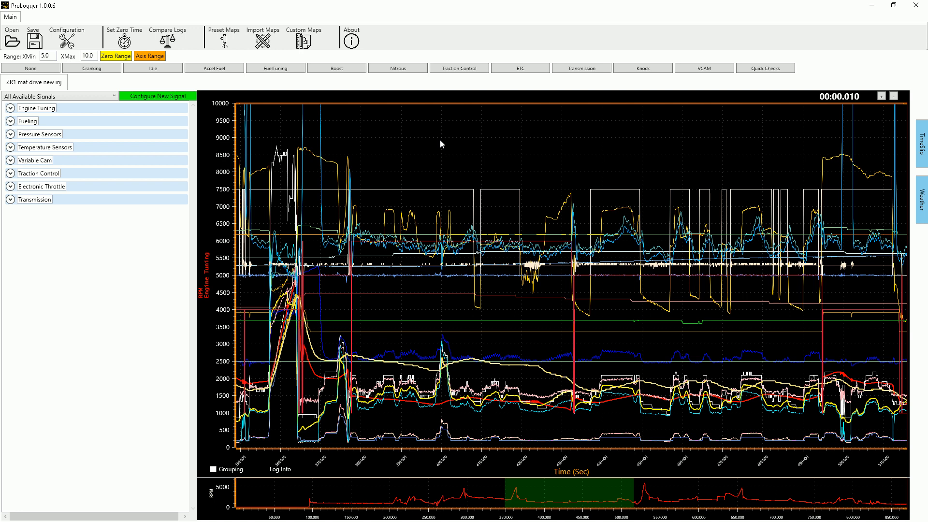
mouse_move(438, 142)
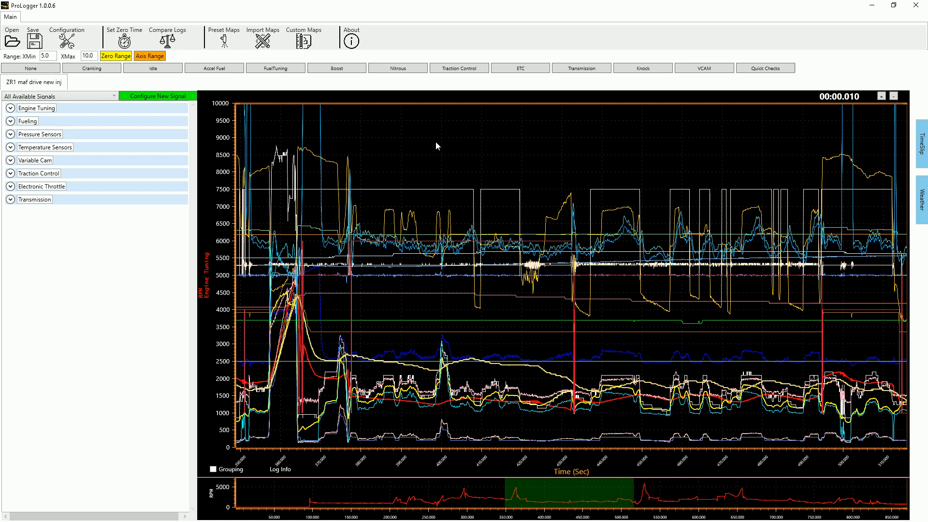
mouse_move(542, 215)
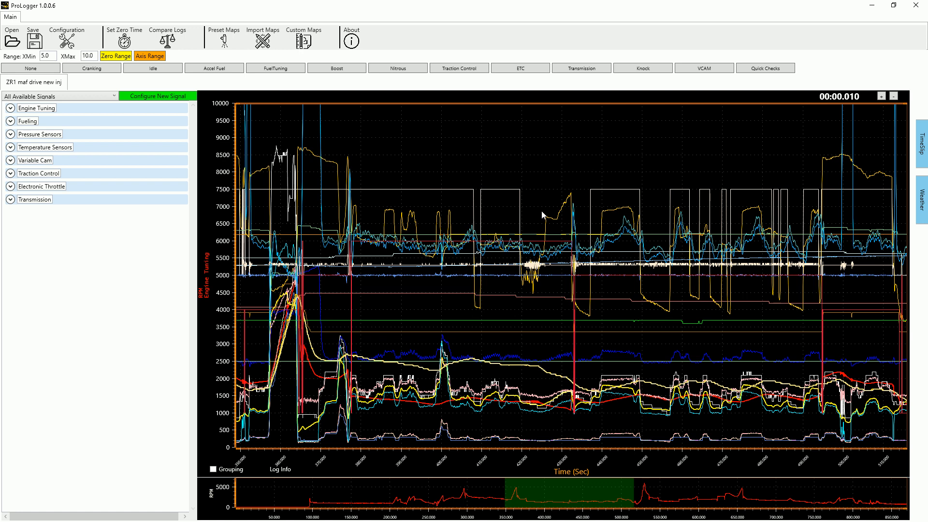
mouse_move(371, 354)
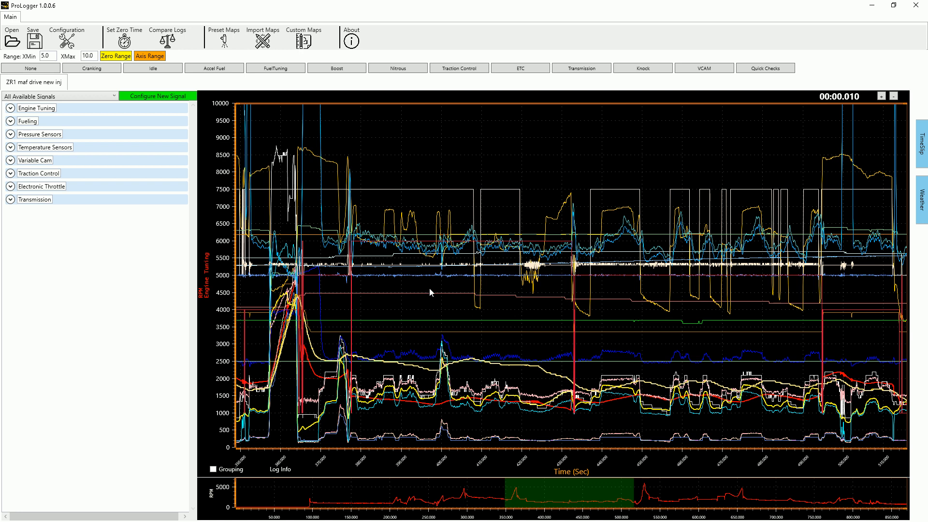
mouse_move(652, 312)
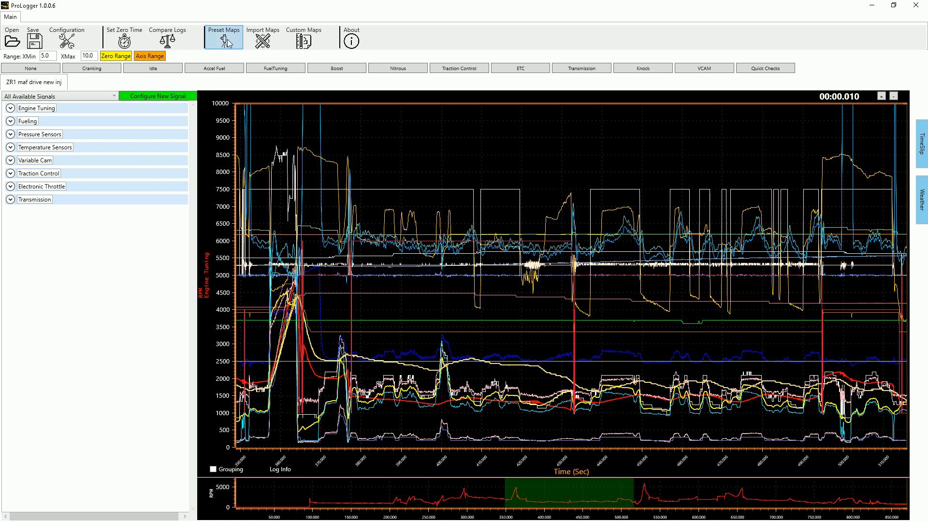
Load DDIDEASumZR1_JasonsZR1_MafCurve.xcal from ECUFiles\Xcals via Preset Maps, choosing TPS as the MAF source.
click(223, 37)
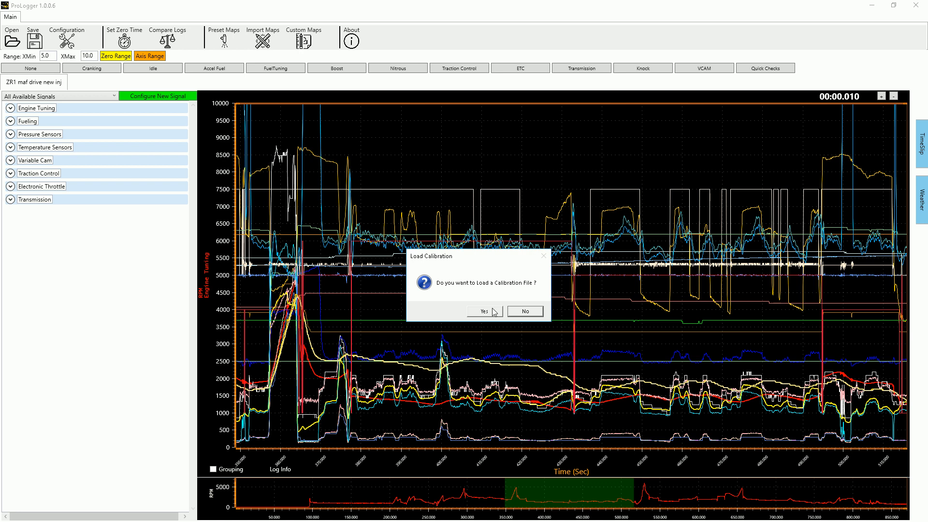
click(483, 312)
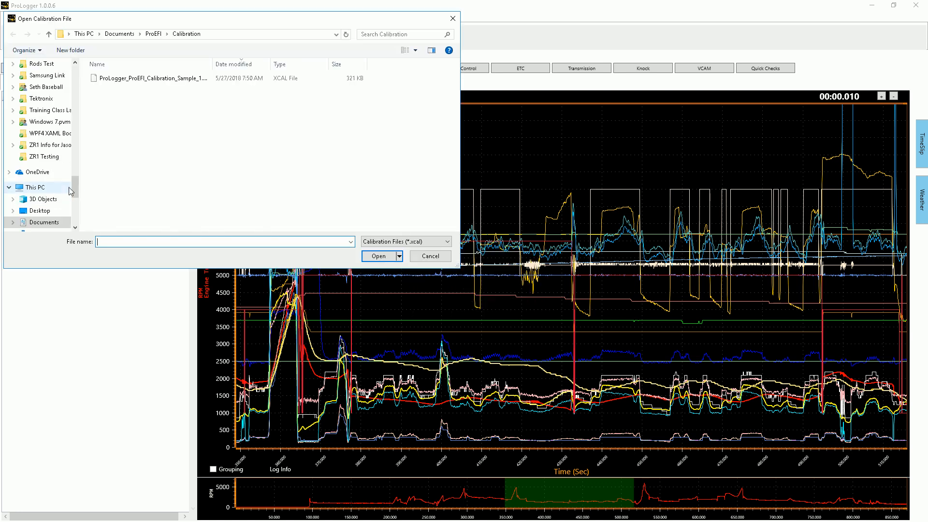
click(44, 199)
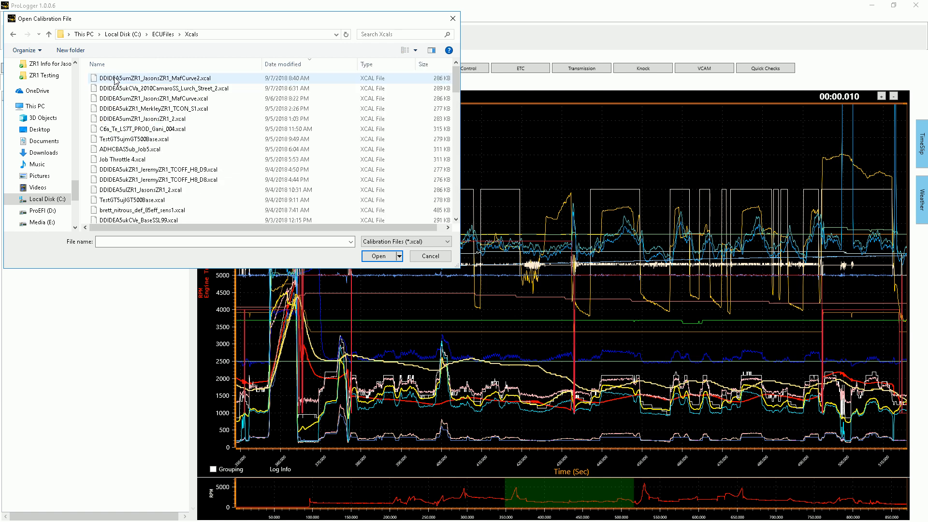
click(177, 98)
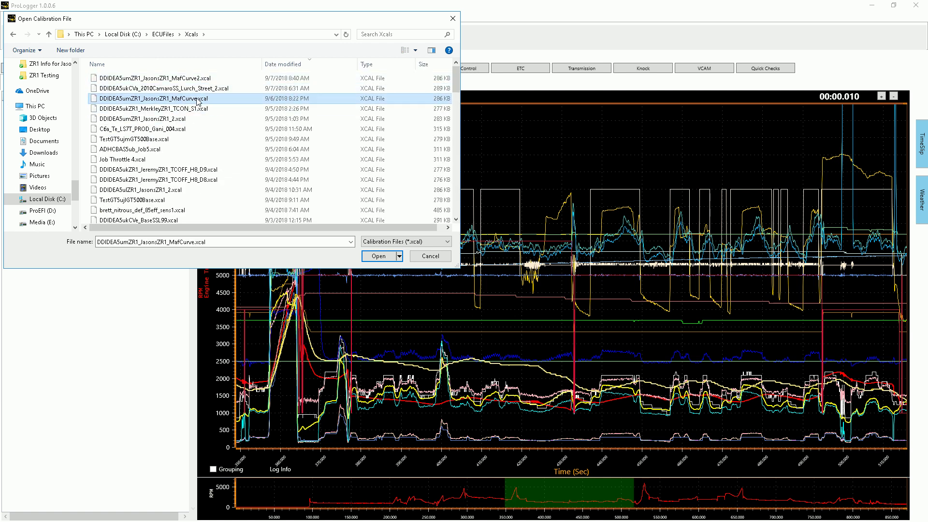
click(378, 256)
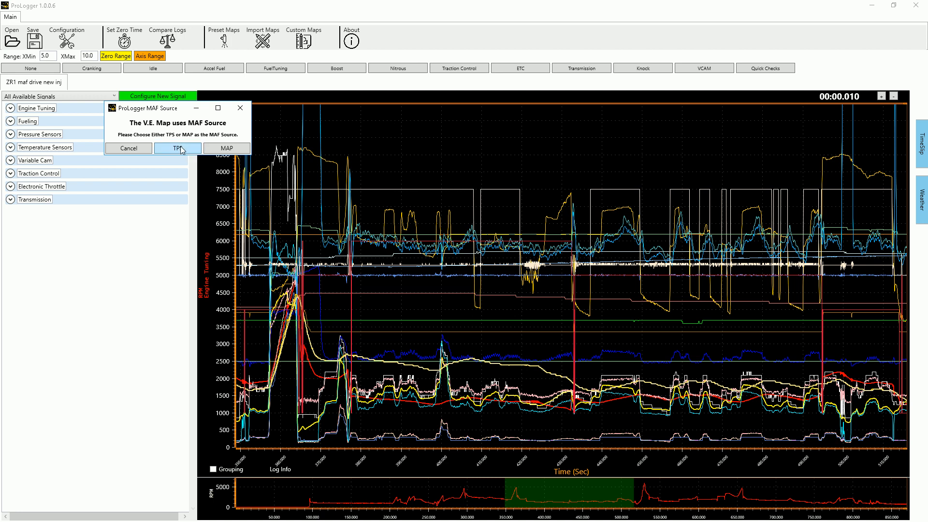
click(178, 148)
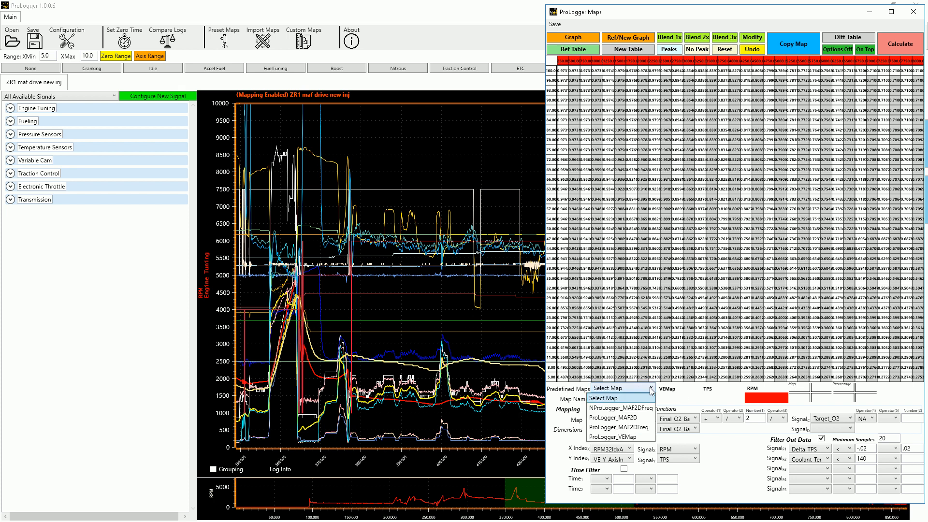
mouse_move(621, 398)
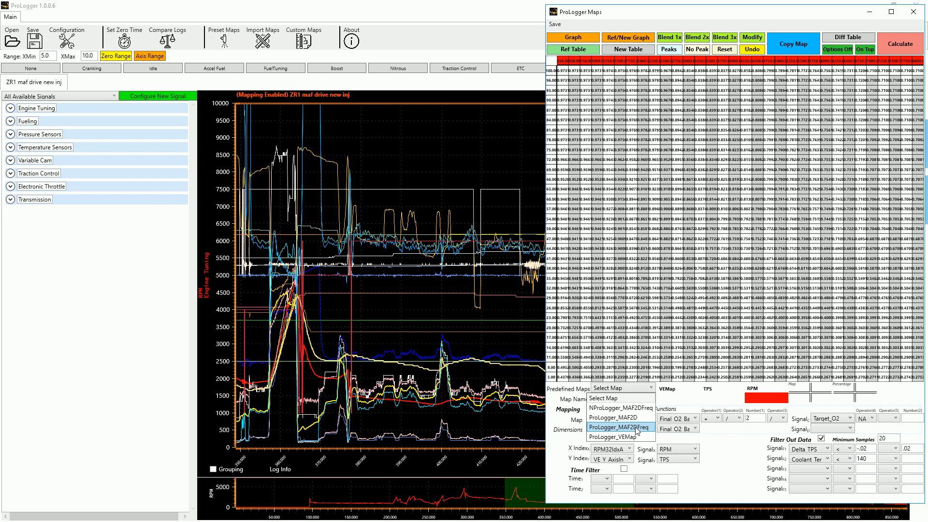
Load the ProLogger_MAF2DFreq predefined map and adjust its Filter Out Data comparisons and signal row.
click(618, 426)
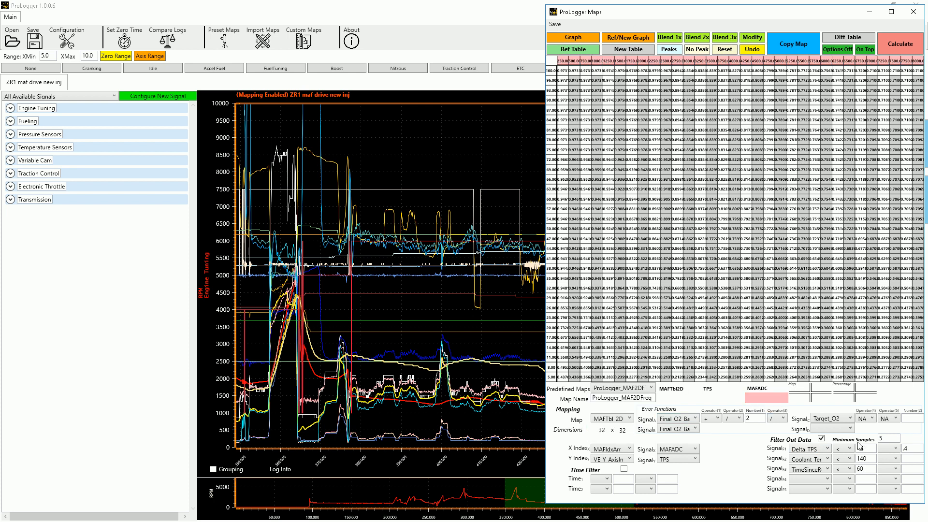
click(882, 460)
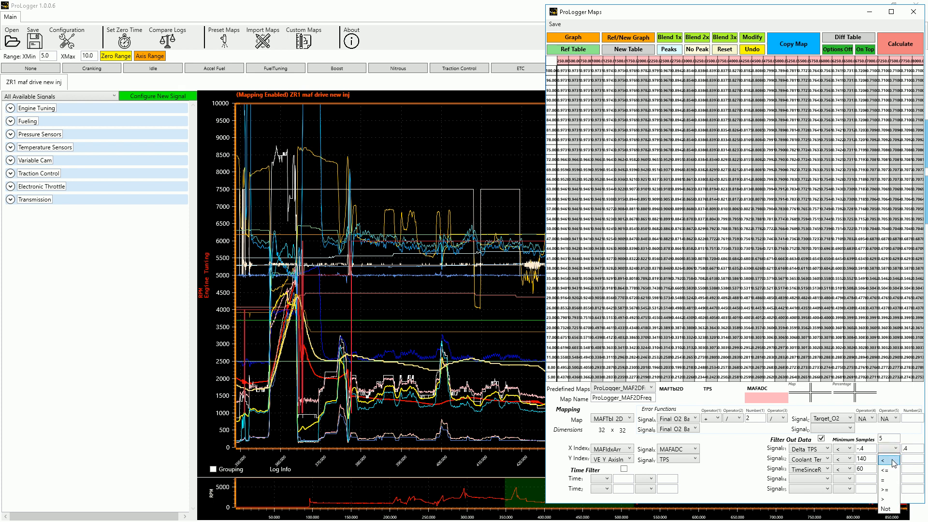
click(887, 461)
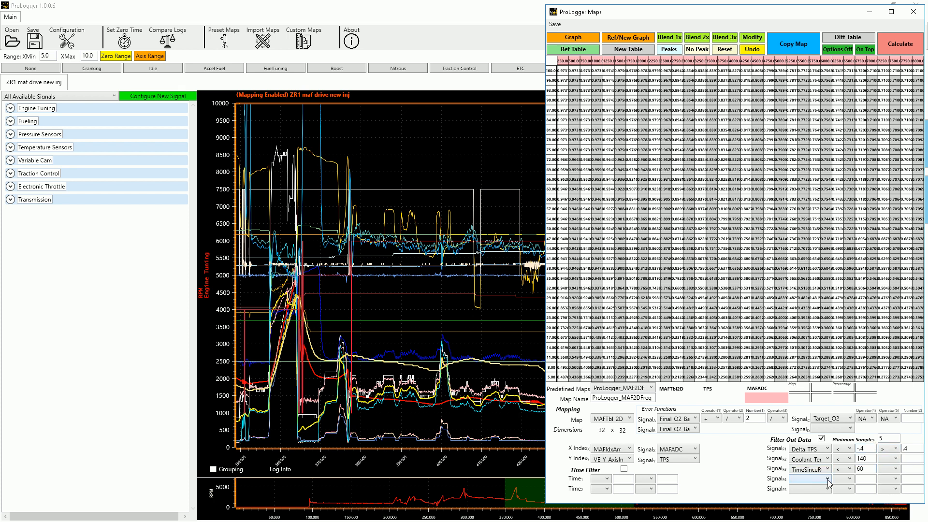
click(808, 489)
text(-7)
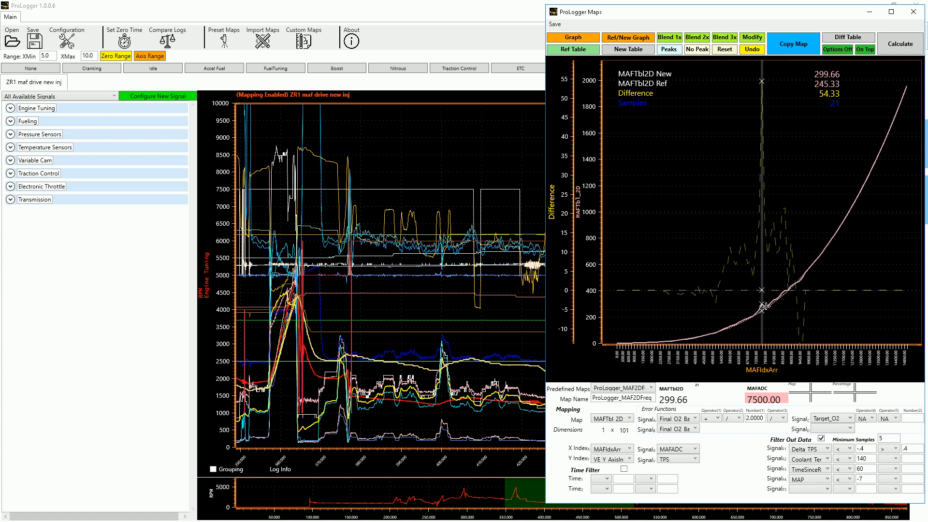
mouse_move(805, 276)
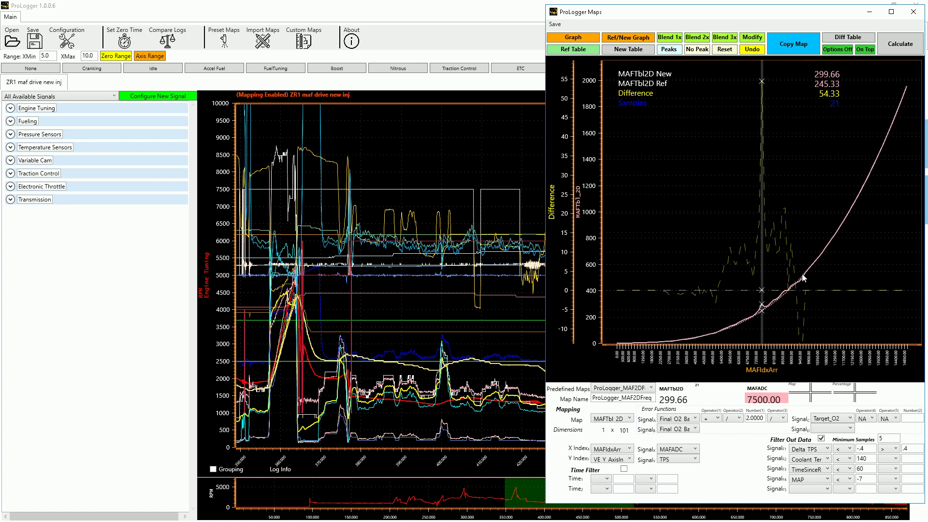
mouse_move(781, 286)
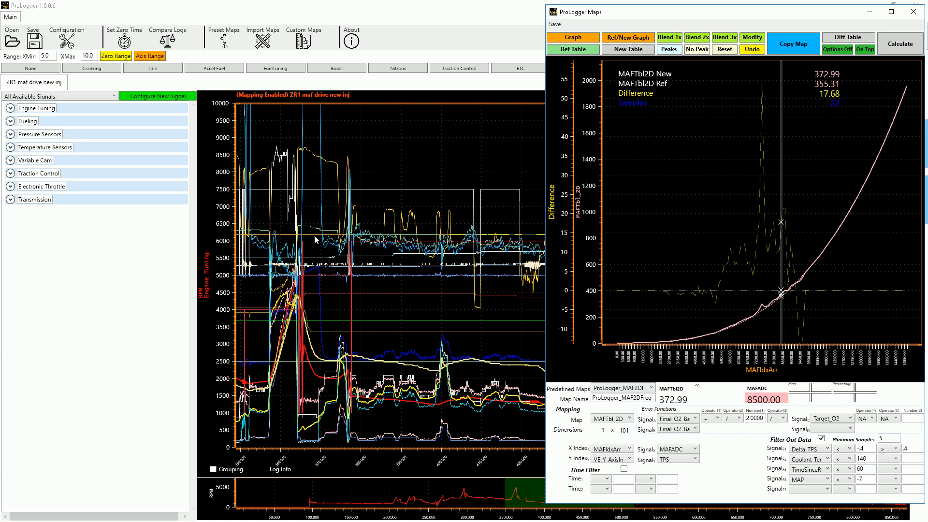
mouse_move(792, 101)
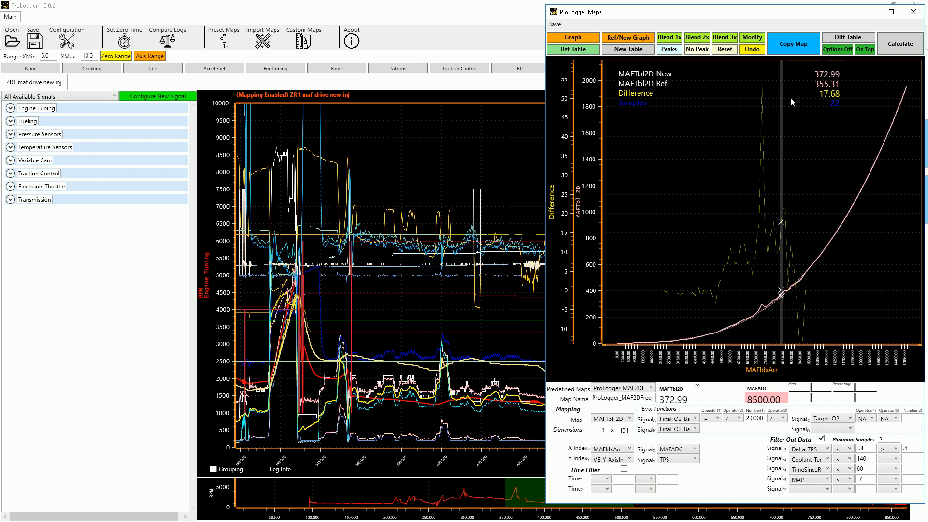
mouse_move(780, 296)
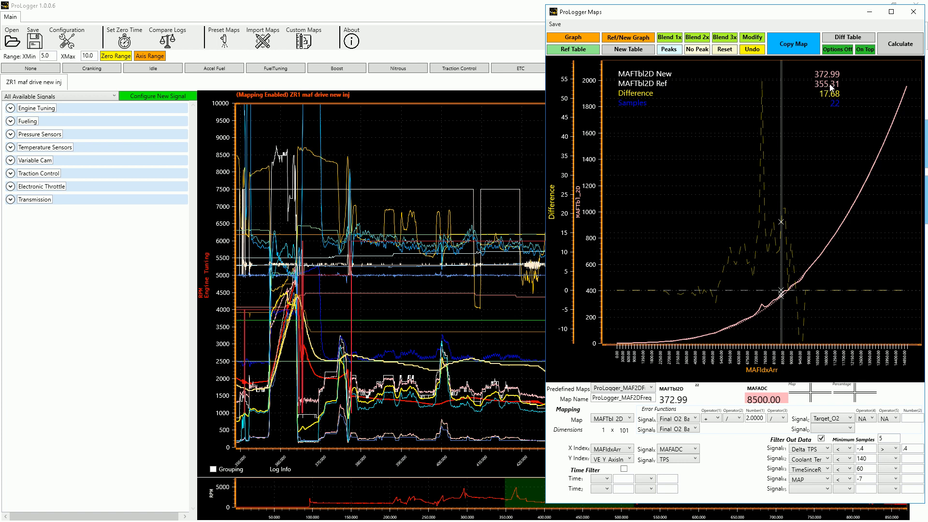
mouse_move(834, 75)
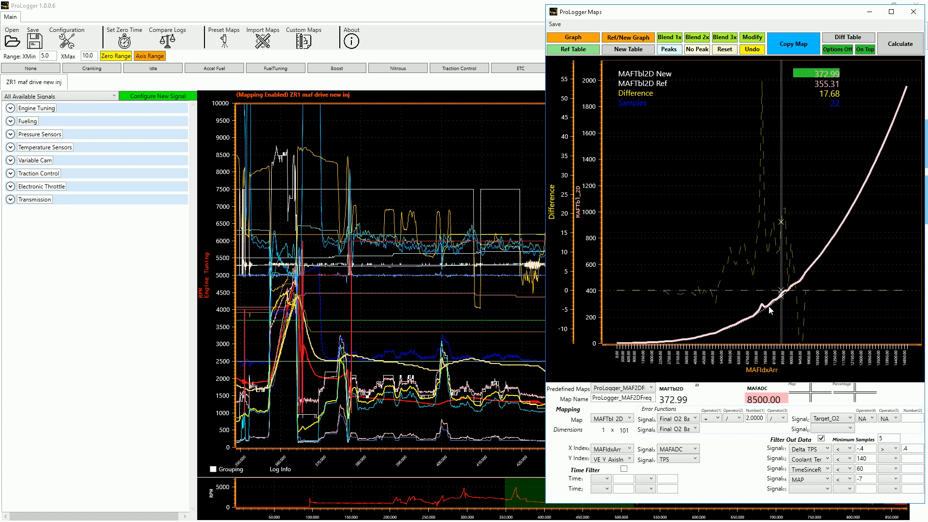
mouse_move(712, 91)
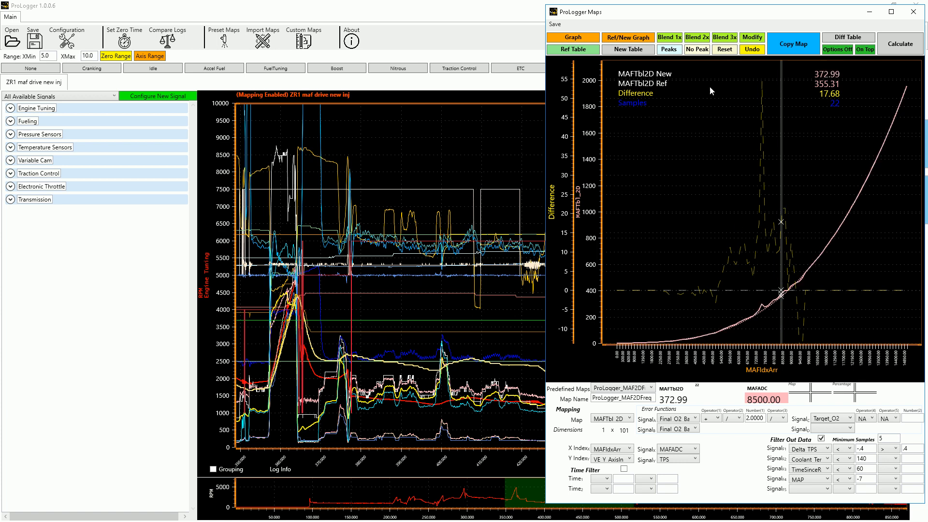
mouse_move(697, 49)
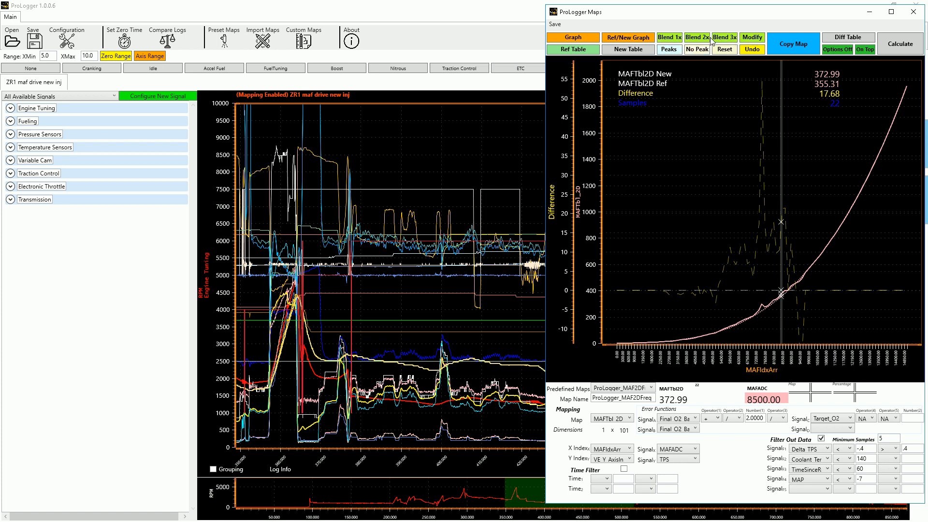
mouse_move(684, 115)
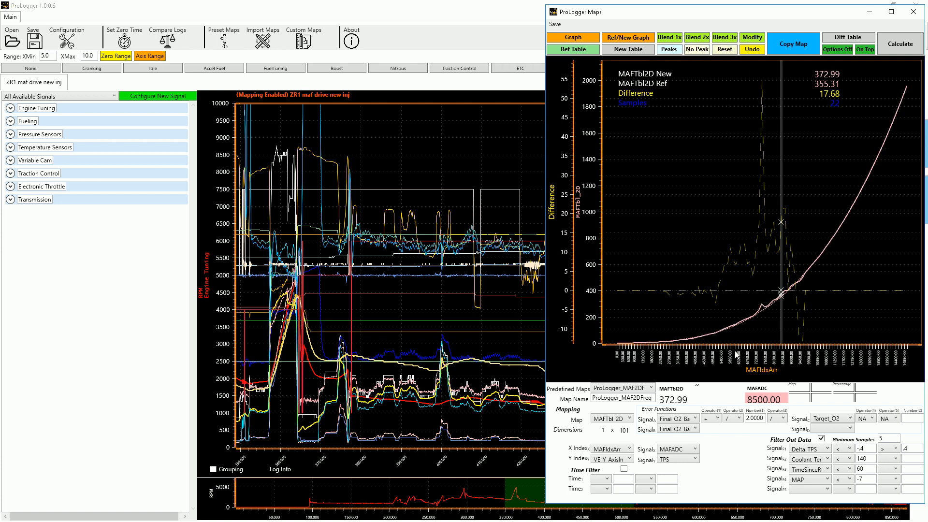
mouse_move(761, 306)
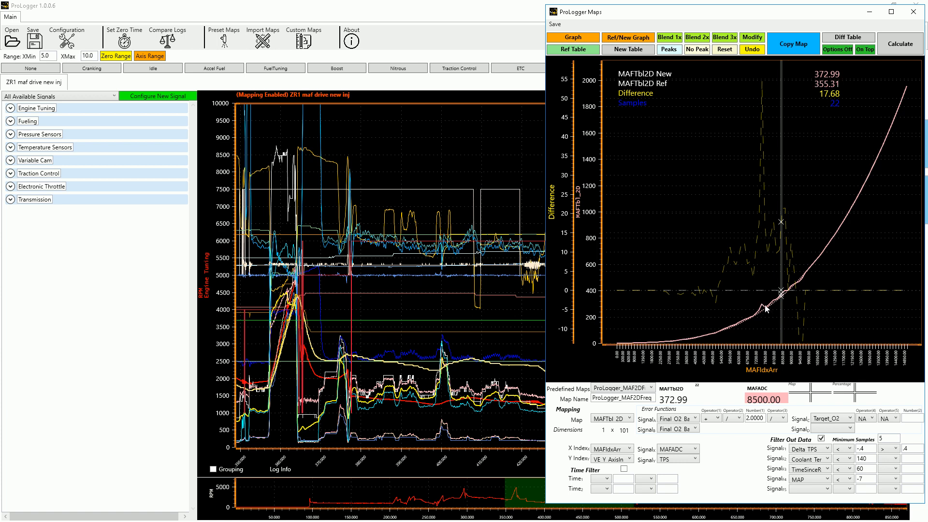
mouse_move(760, 318)
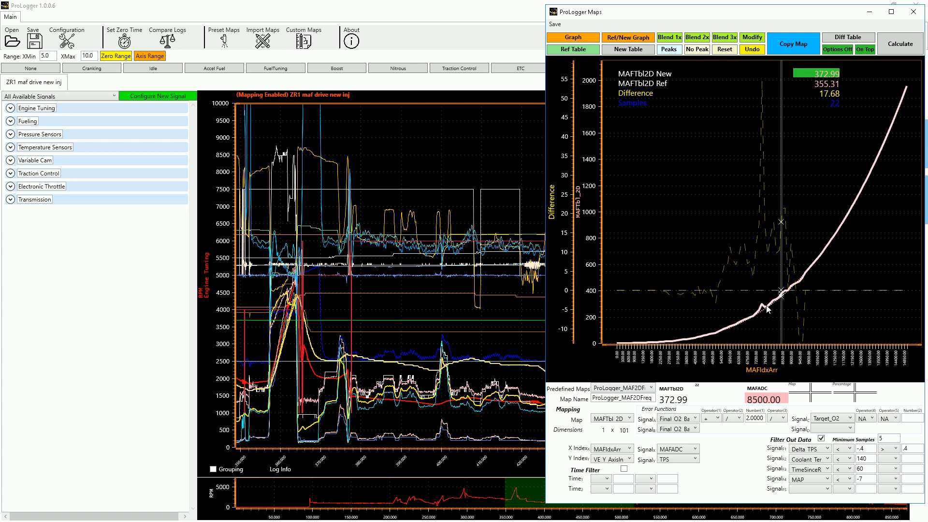
mouse_move(755, 304)
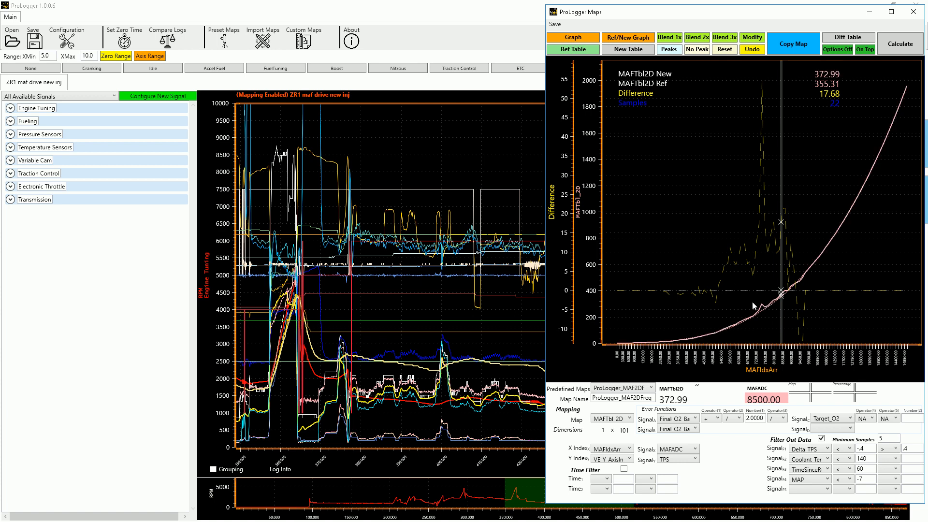
mouse_move(719, 174)
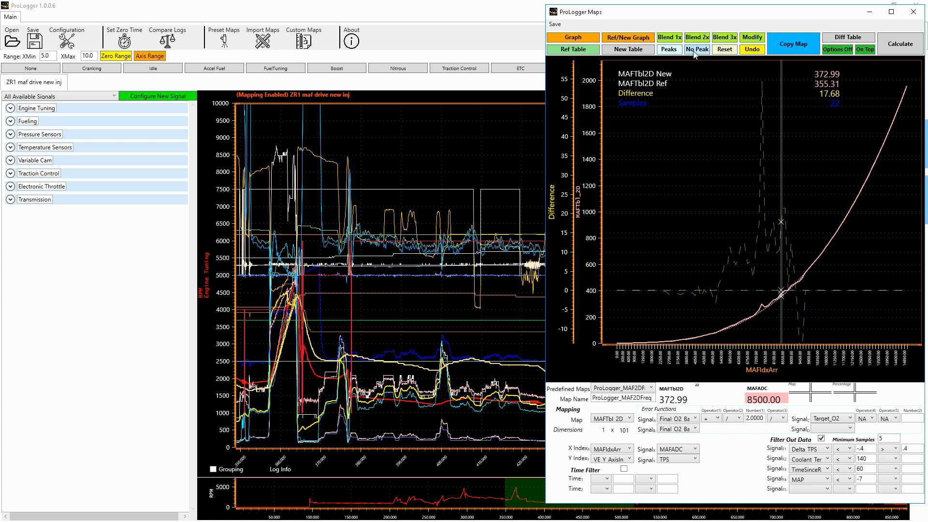
mouse_move(847, 37)
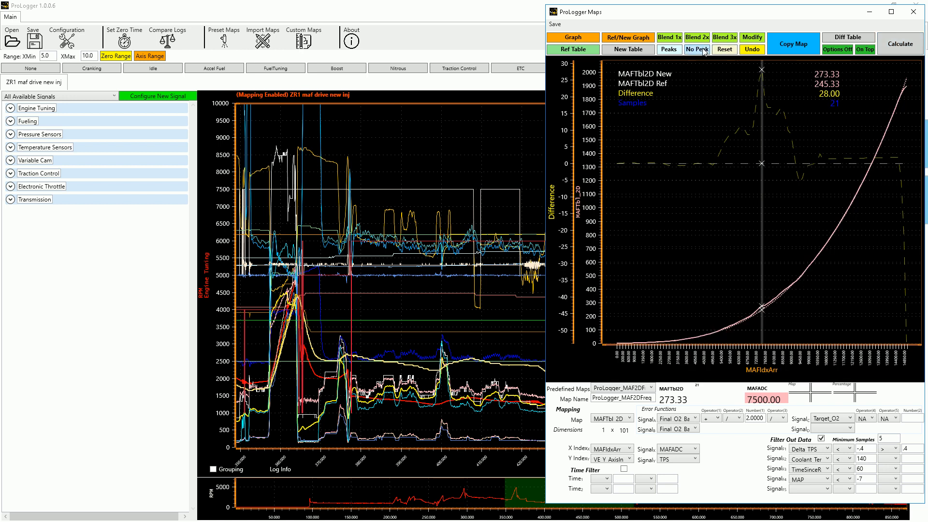
mouse_move(776, 278)
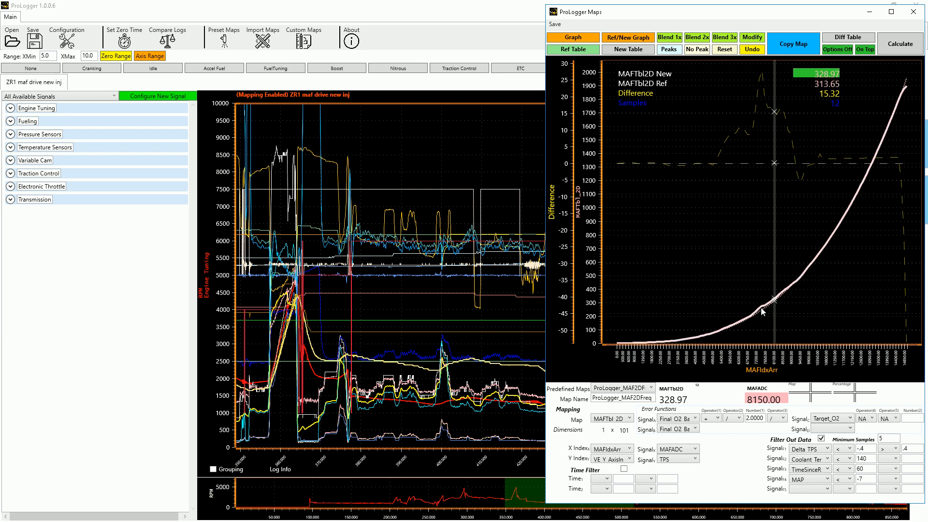
mouse_move(745, 308)
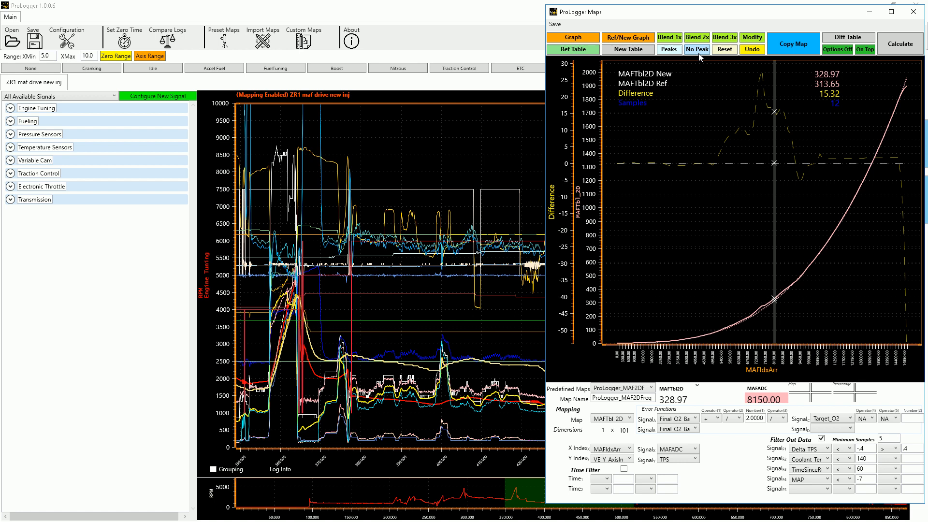
Recalculate the MAF table so the difference curve becomes one smooth hump above zero.
click(900, 44)
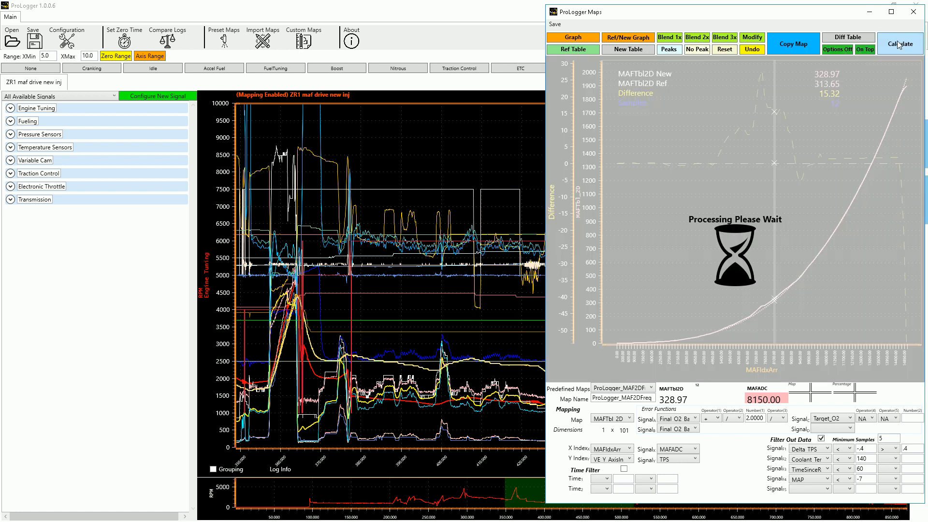
click(900, 43)
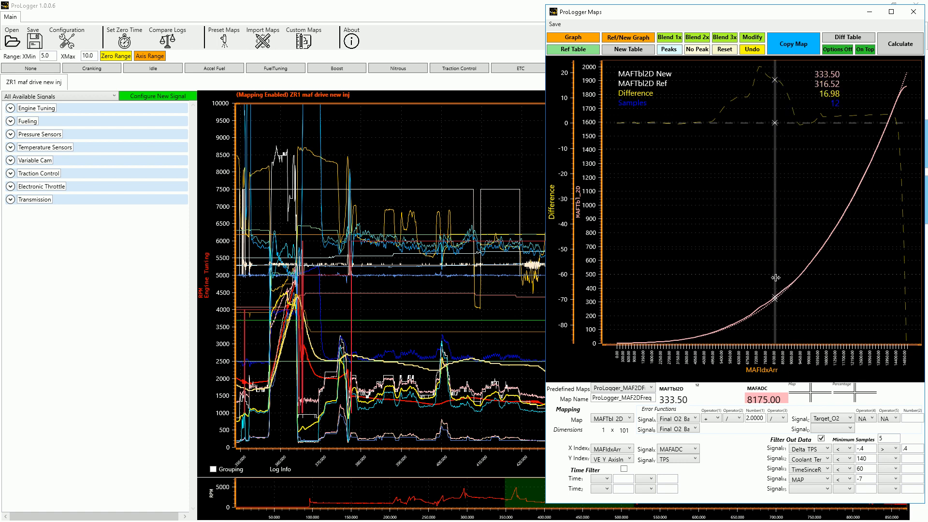
mouse_move(752, 318)
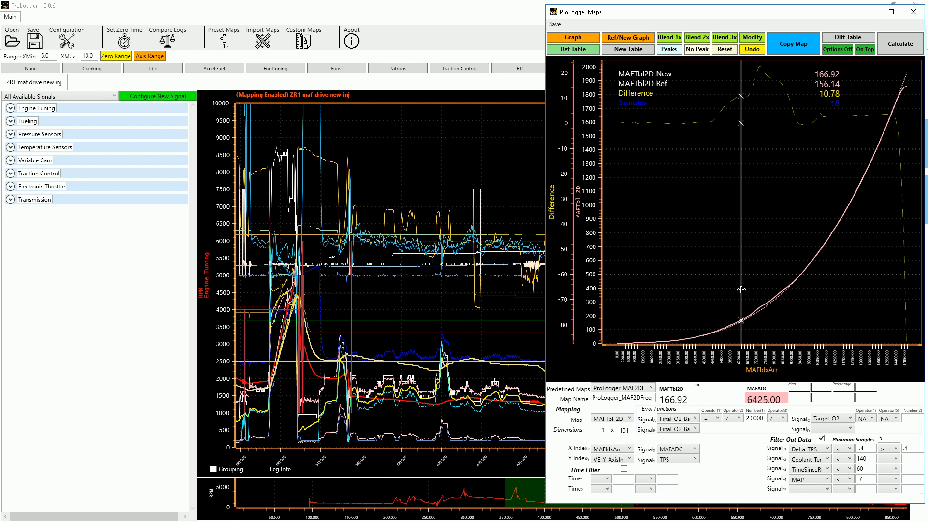
mouse_move(752, 289)
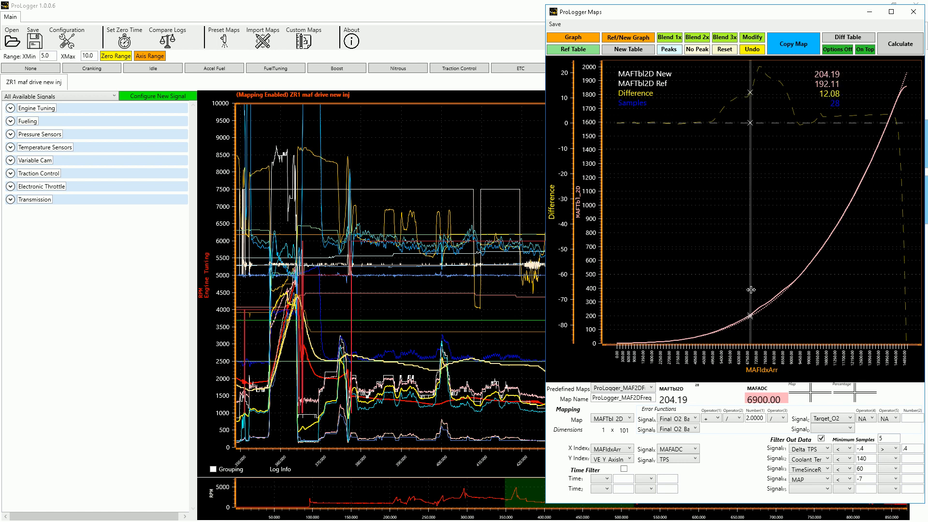
mouse_move(756, 331)
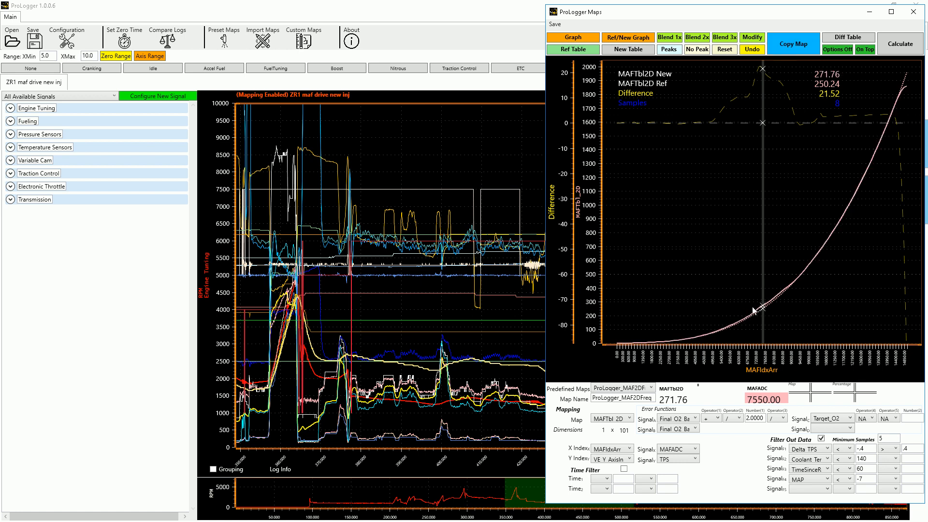
Copy the new smoothed MAF map to the clipboard.
click(792, 44)
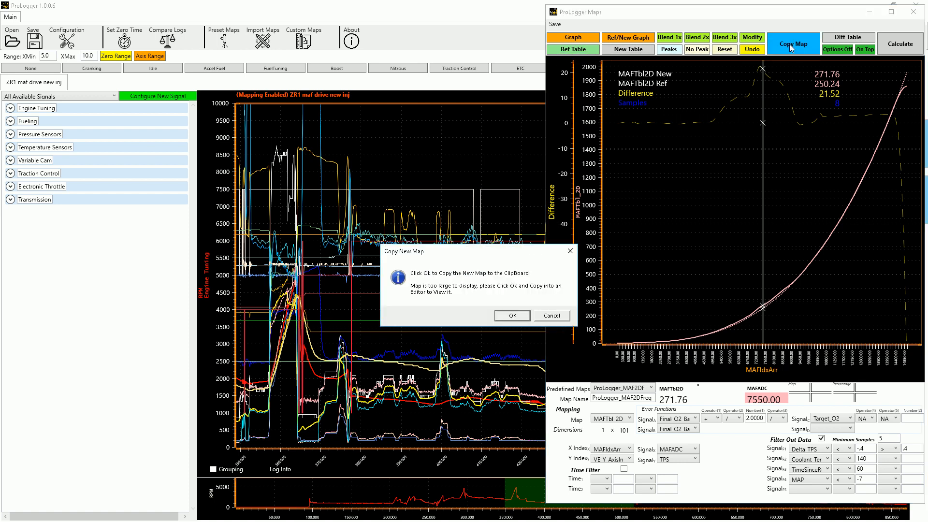
click(510, 315)
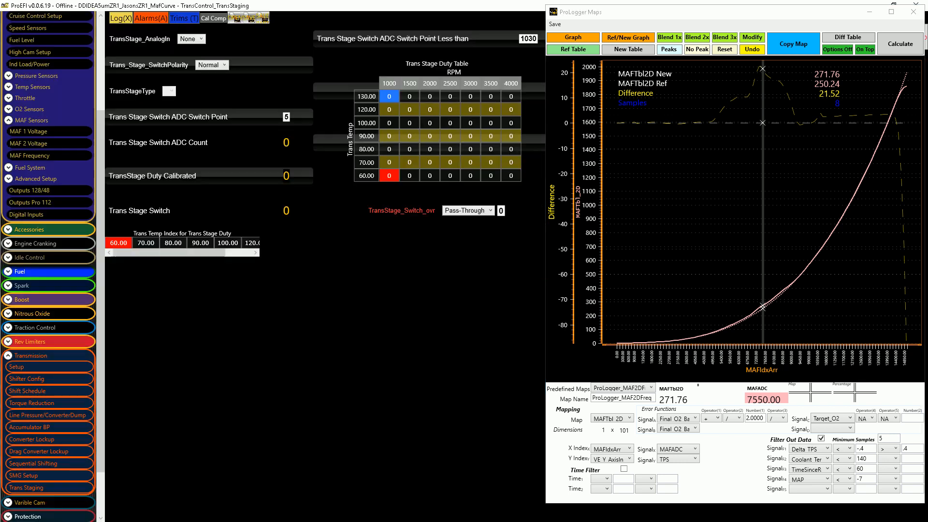
mouse_move(832, 18)
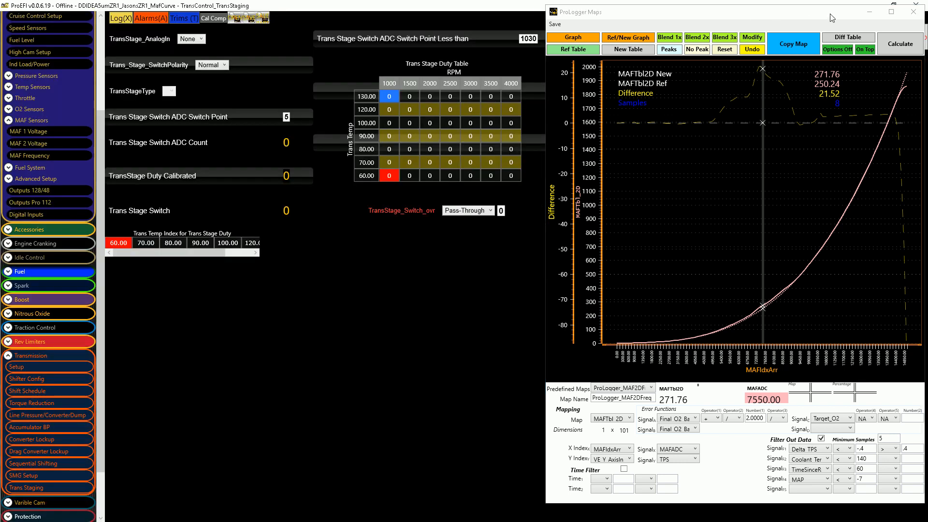
Minimize ProLogger Maps and paste the curve into ProEFI's MAF Frequency table from its first cell.
click(914, 11)
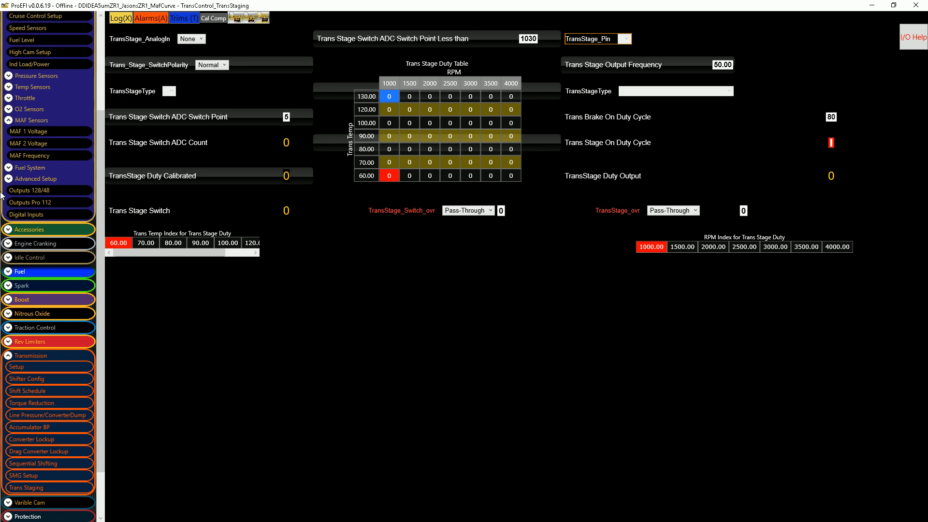
click(29, 155)
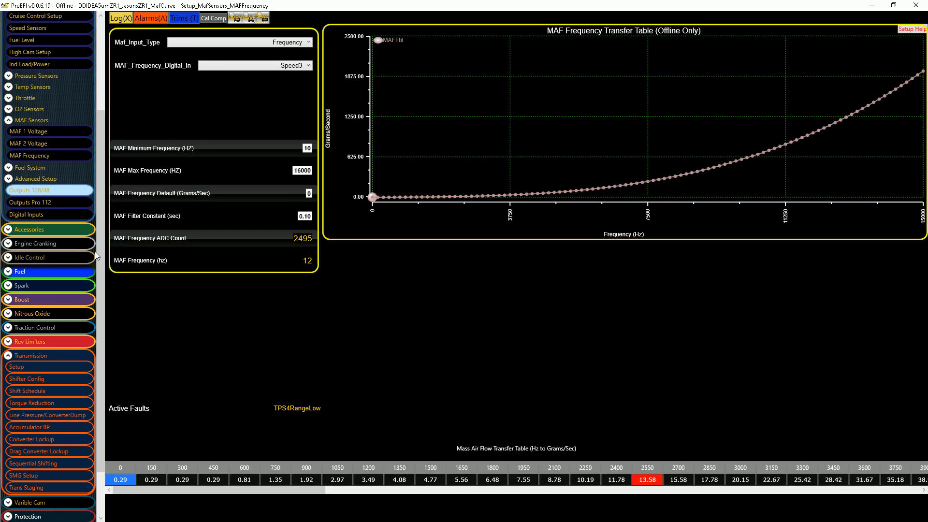
click(152, 479)
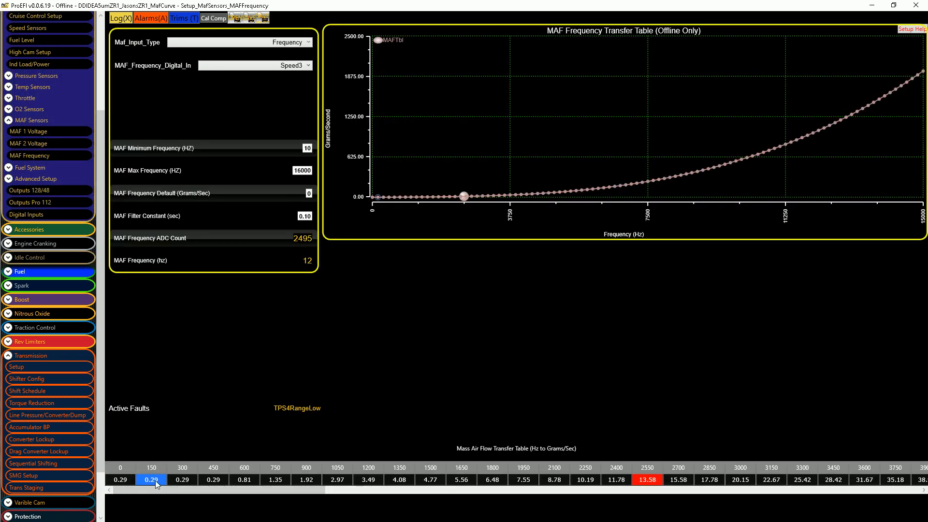
scroll(right, 3)
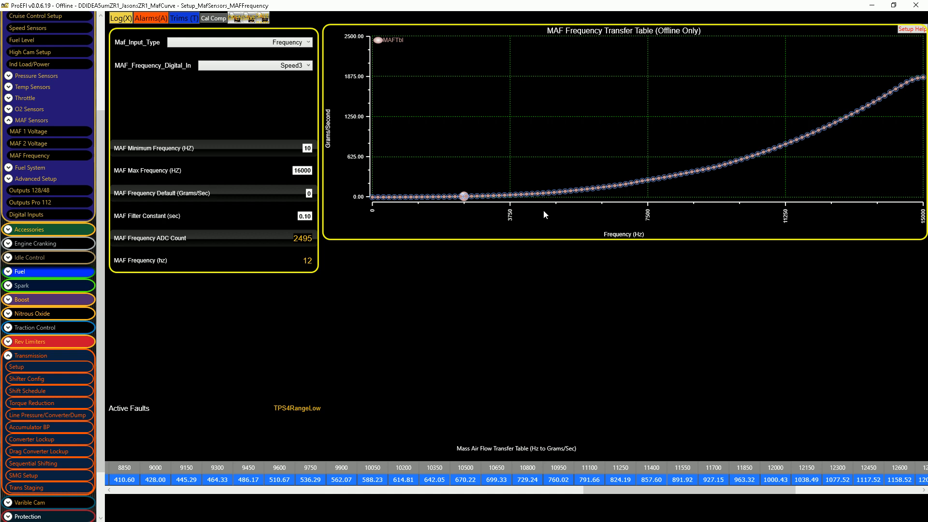
mouse_move(748, 157)
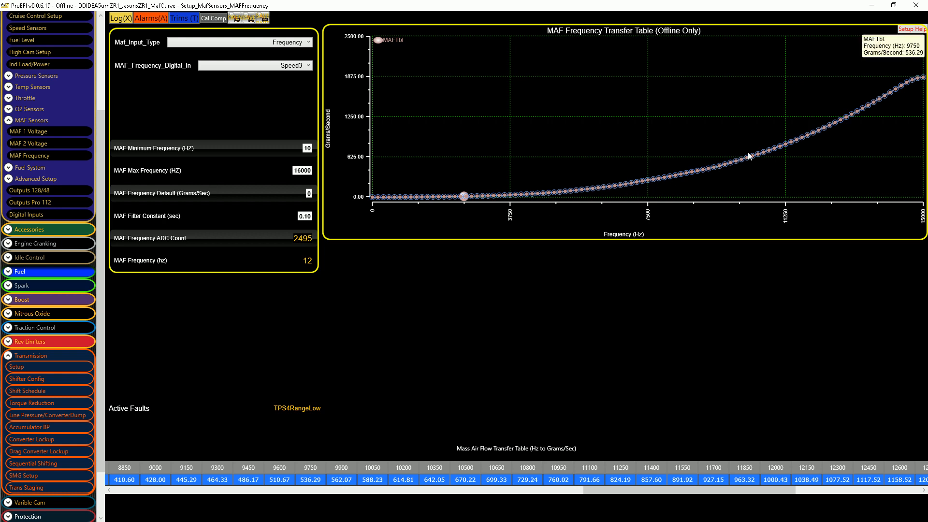
mouse_move(655, 175)
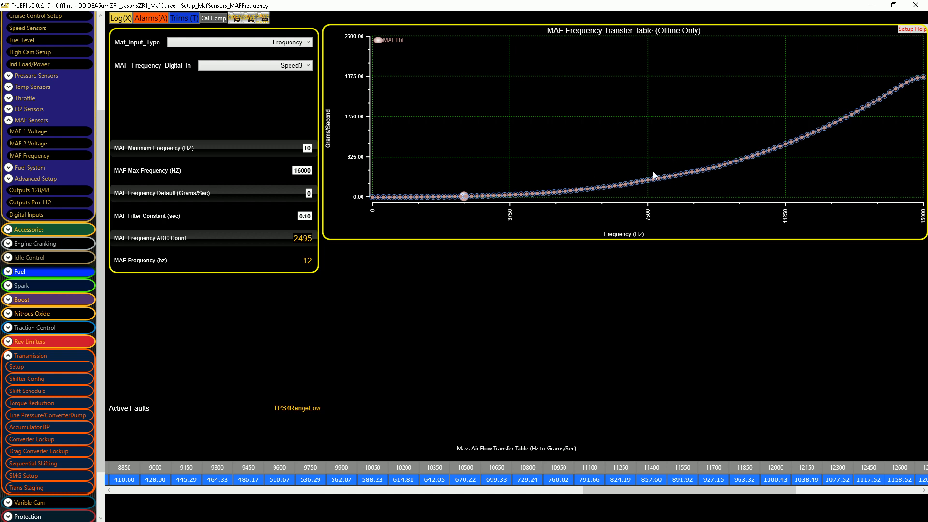
mouse_move(245, 20)
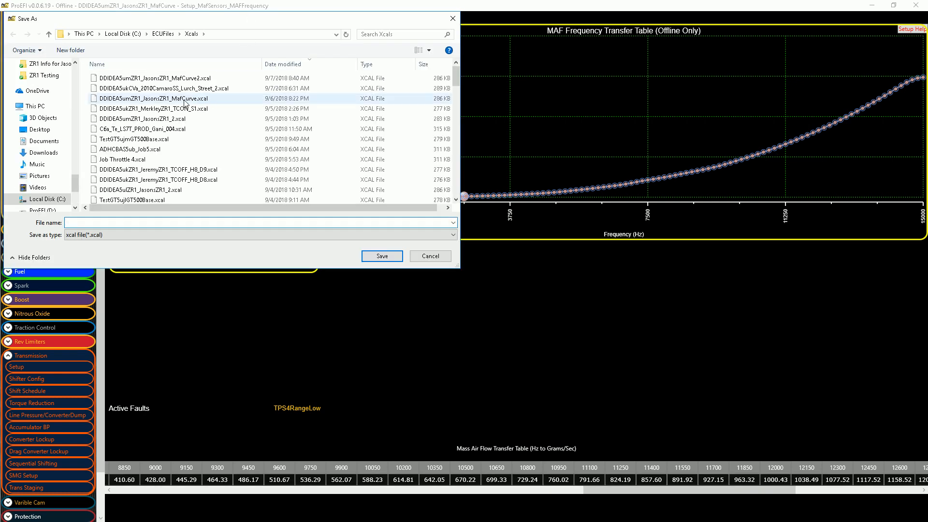
Save the calibration as DDIDEASumZR1_JasonsZR1_MafCurveA.
click(154, 99)
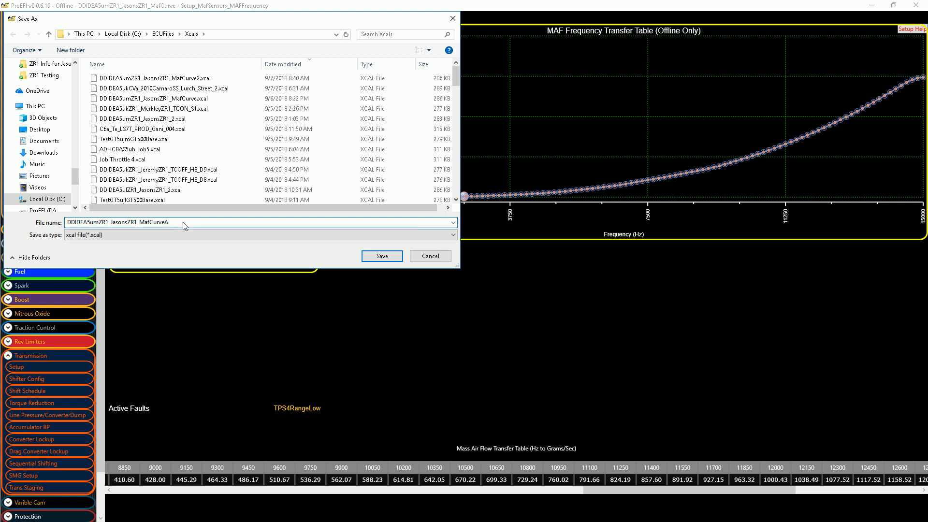
click(381, 255)
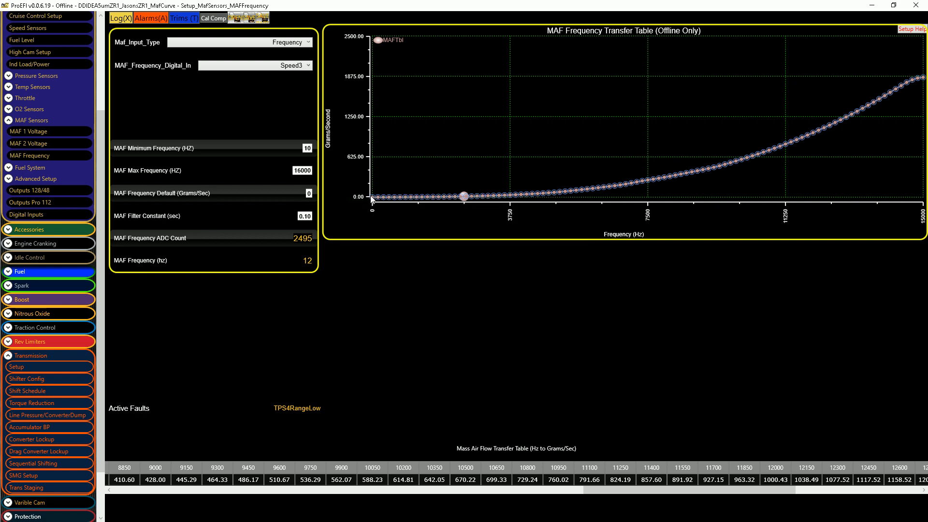
mouse_move(697, 261)
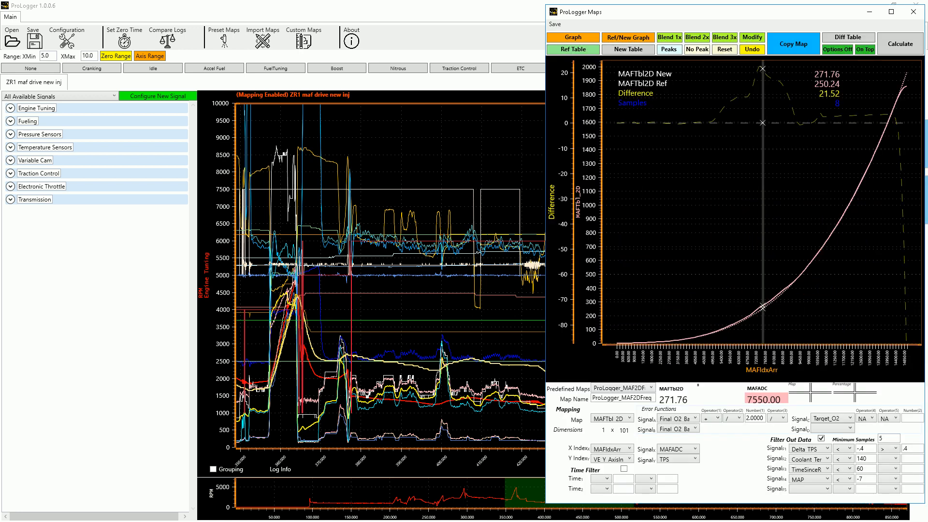
mouse_move(838, 217)
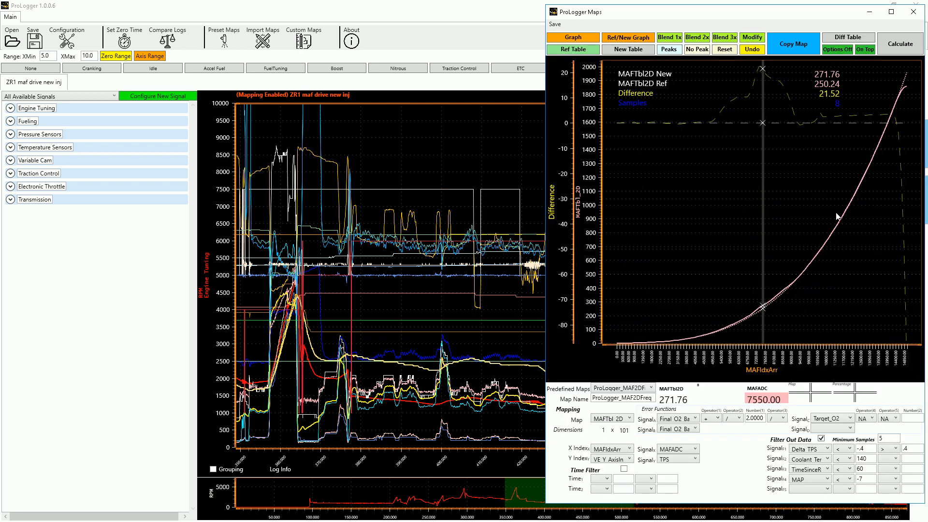
mouse_move(798, 254)
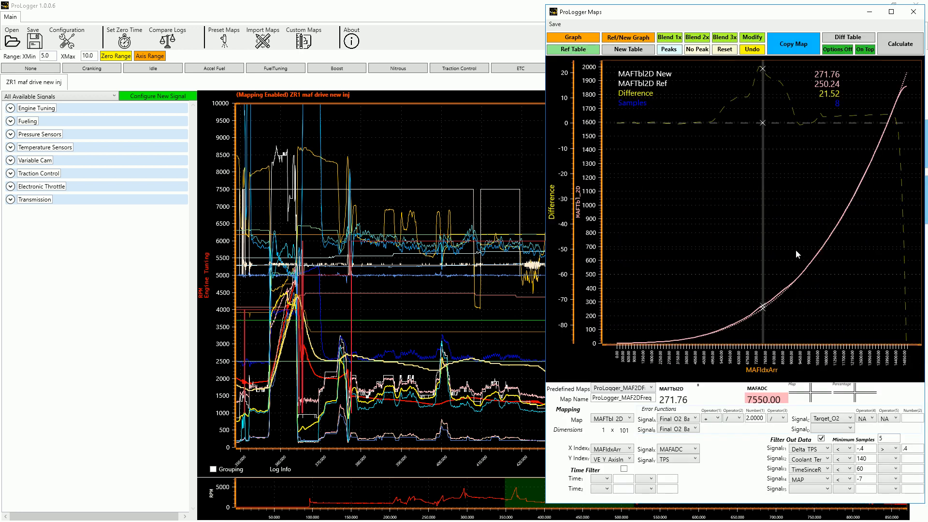
mouse_move(488, 141)
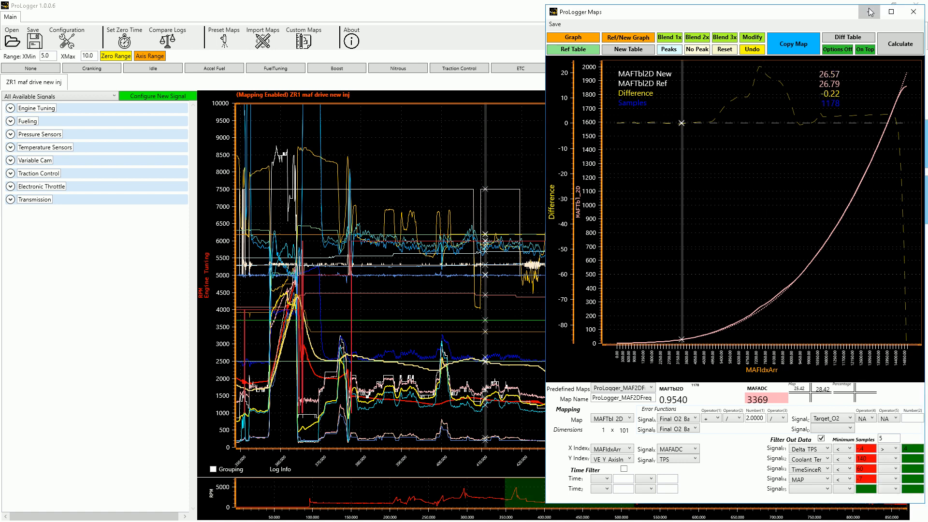
Minimize the ProLogger Maps window, leaving the full-width log chart.
click(918, 12)
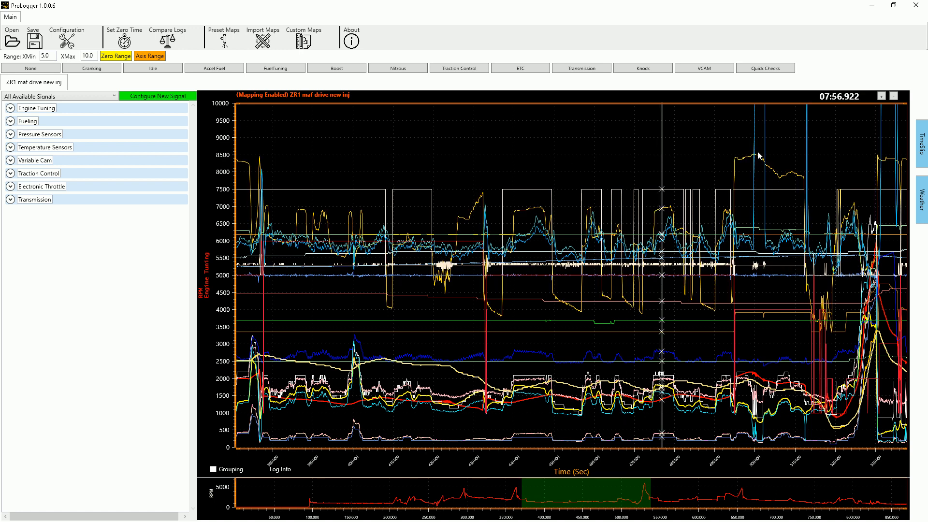
mouse_move(262, 38)
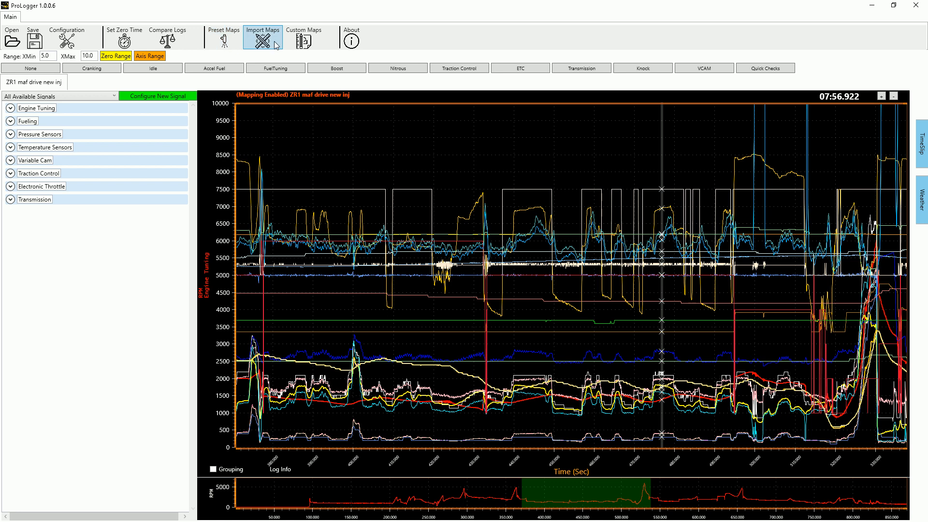
mouse_move(508, 156)
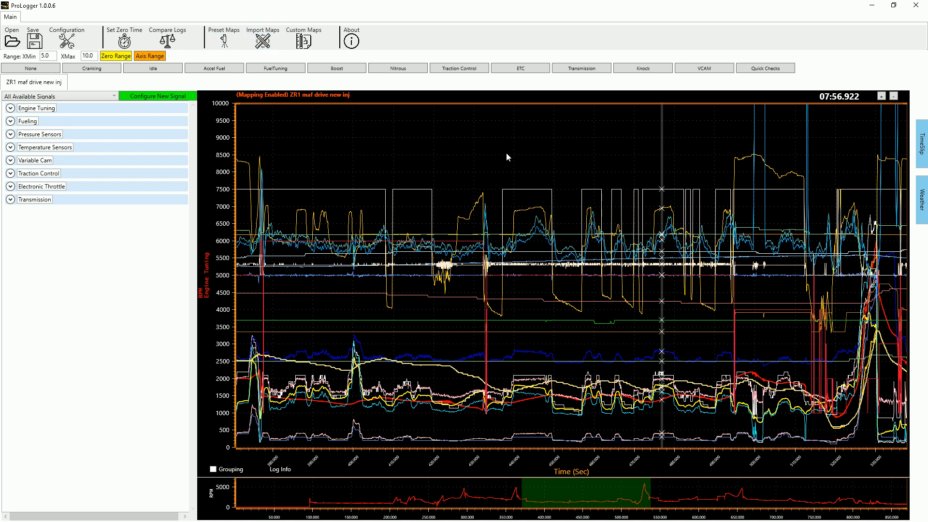